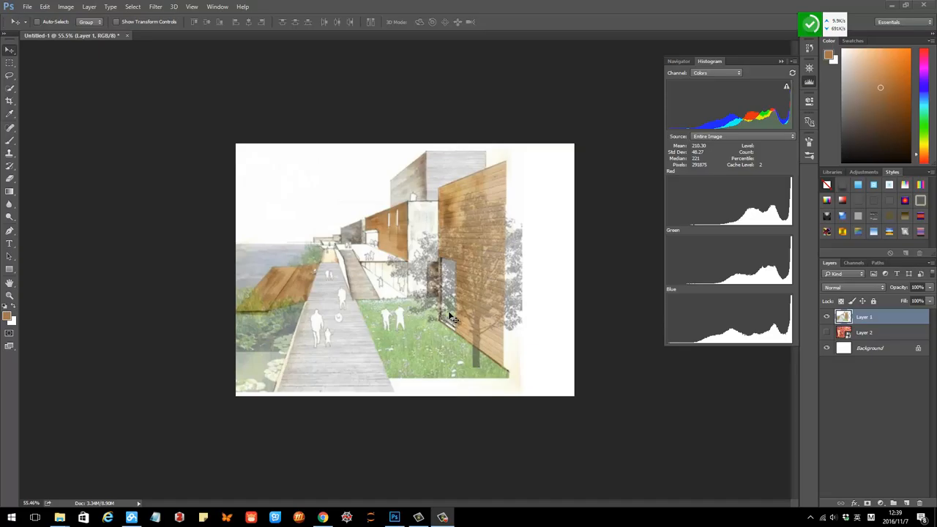
mouse_move(433, 298)
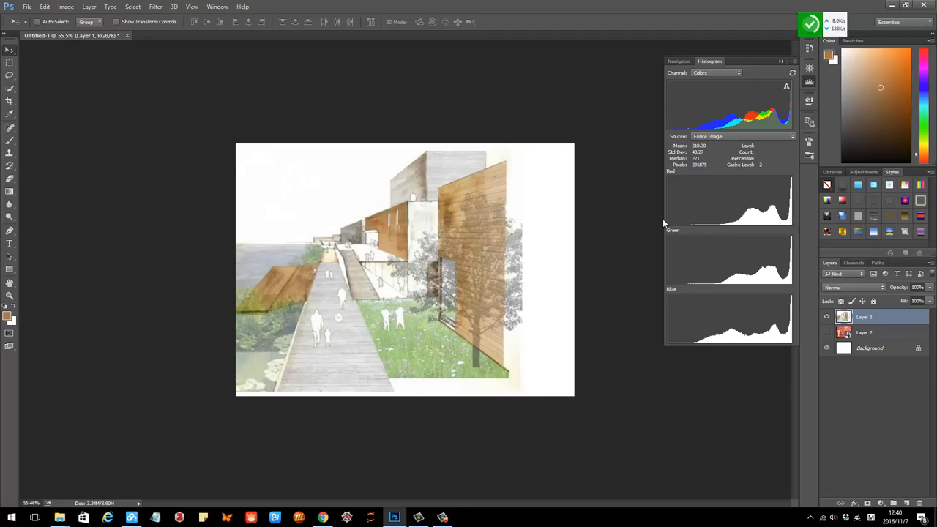
mouse_move(758, 223)
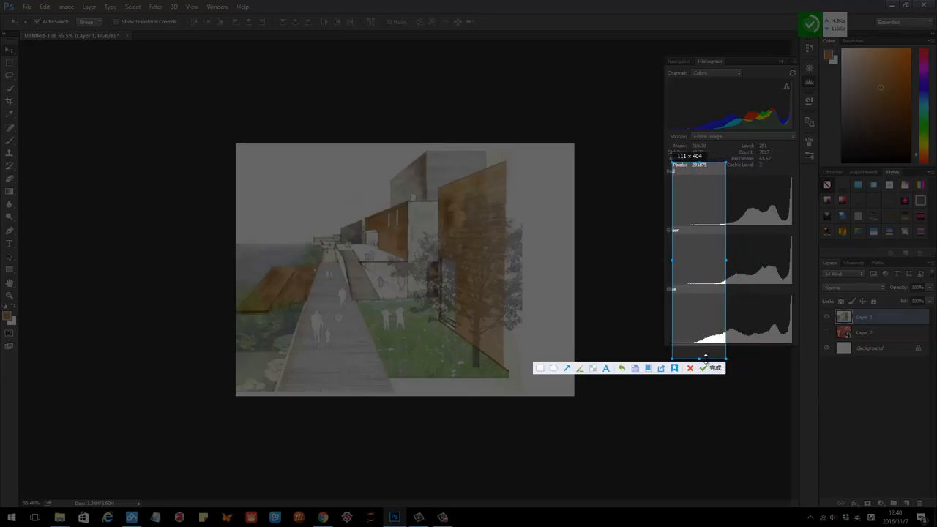
Mark the empty dark end of the rendering's histograms and clear the screen annotations.
left_click(714, 367)
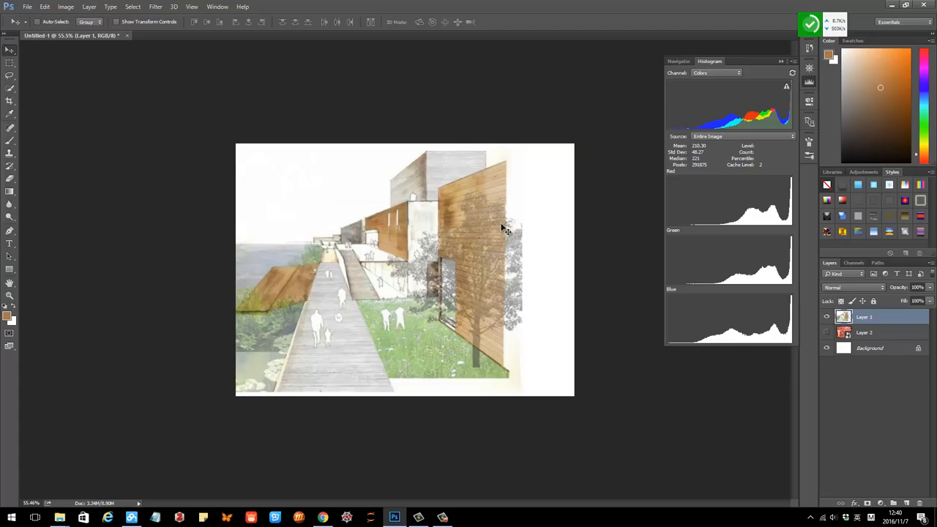
mouse_move(592, 220)
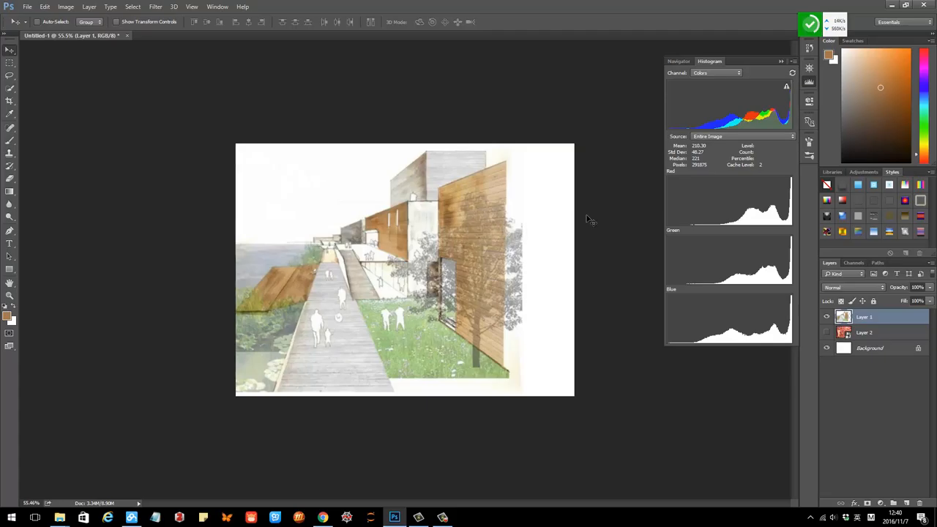
mouse_move(583, 231)
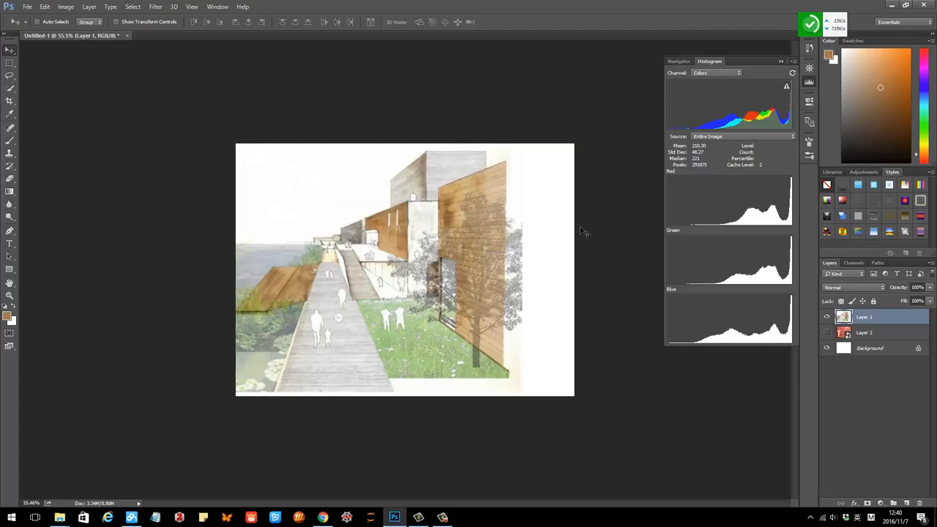
mouse_move(685, 225)
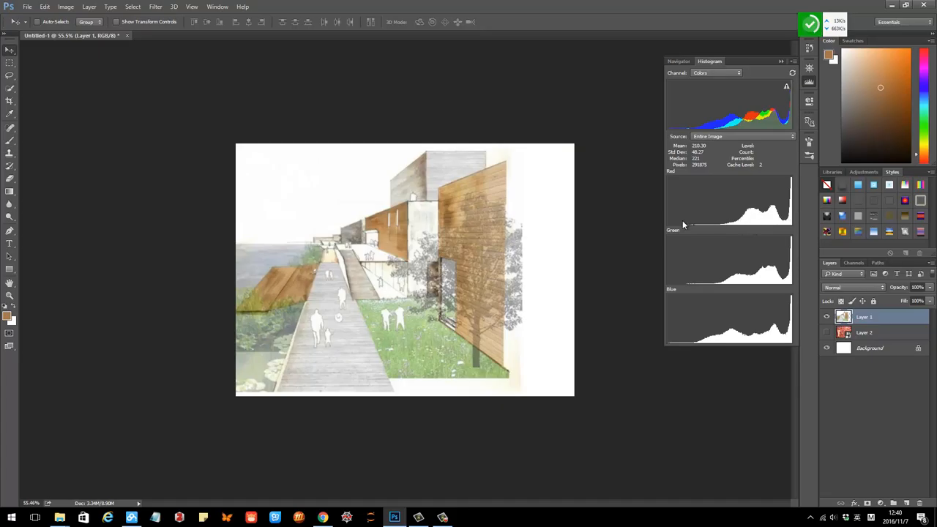
mouse_move(715, 224)
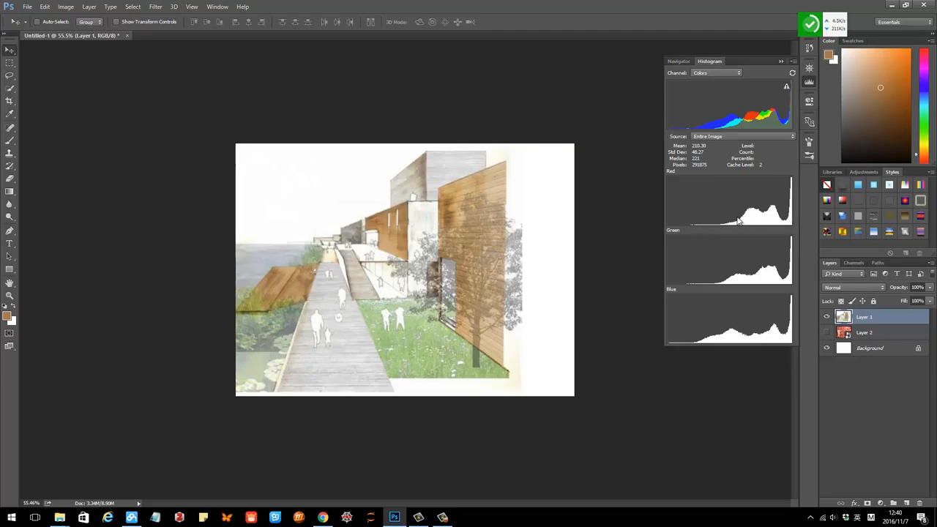
mouse_move(741, 223)
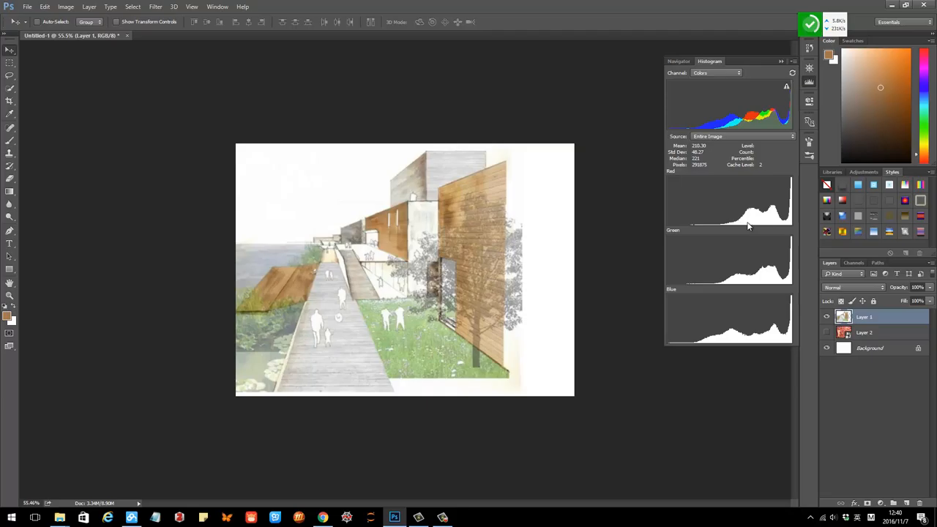
mouse_move(744, 228)
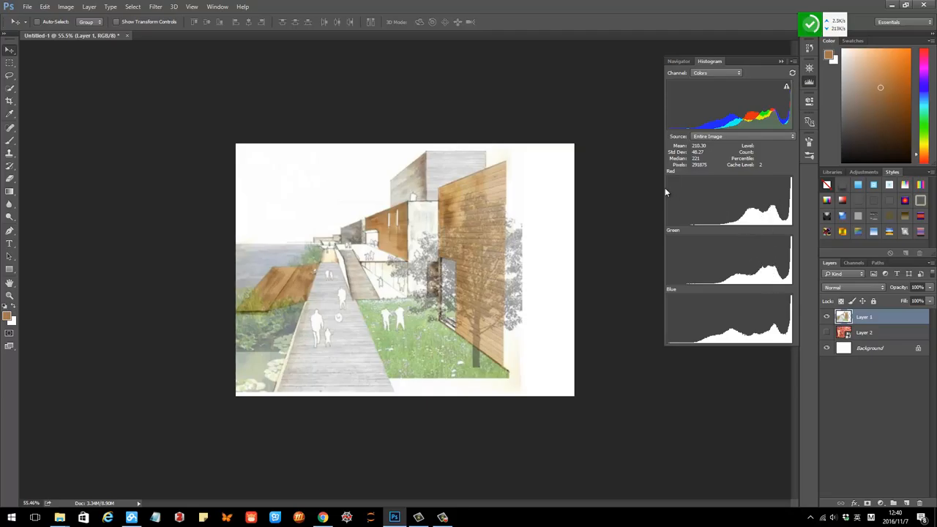
mouse_move(676, 225)
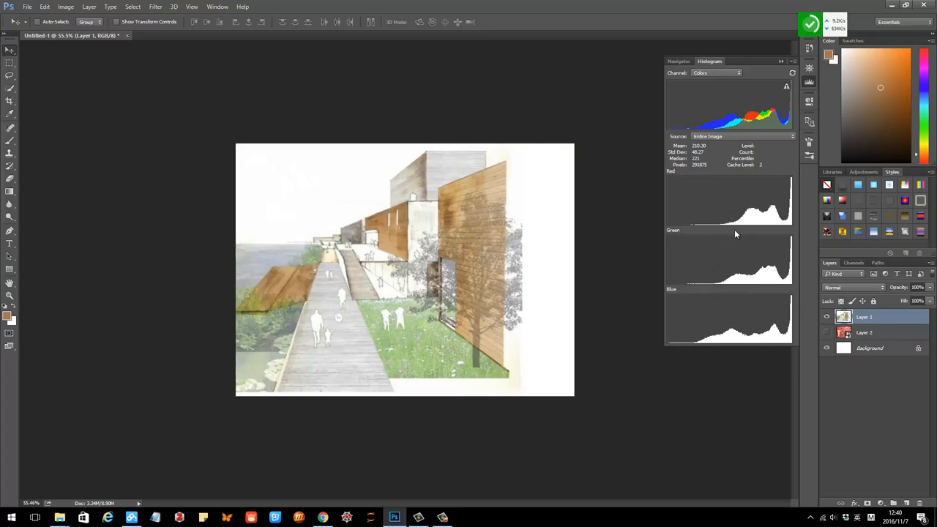
mouse_move(724, 284)
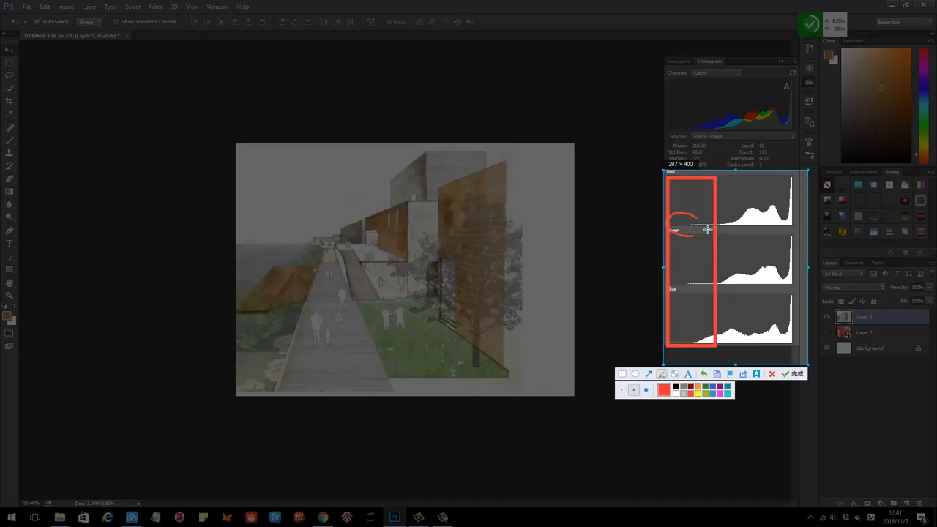
left_click_drag(691, 220, 691, 325)
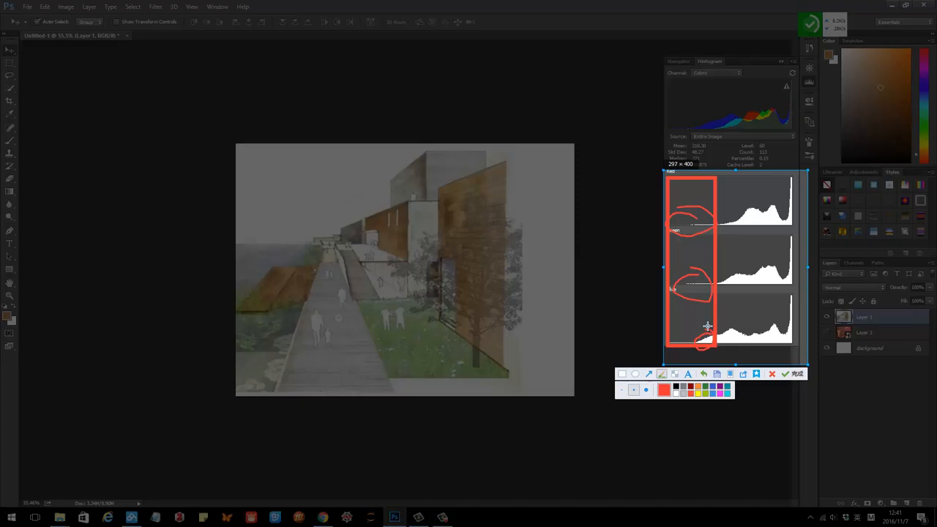
mouse_move(712, 316)
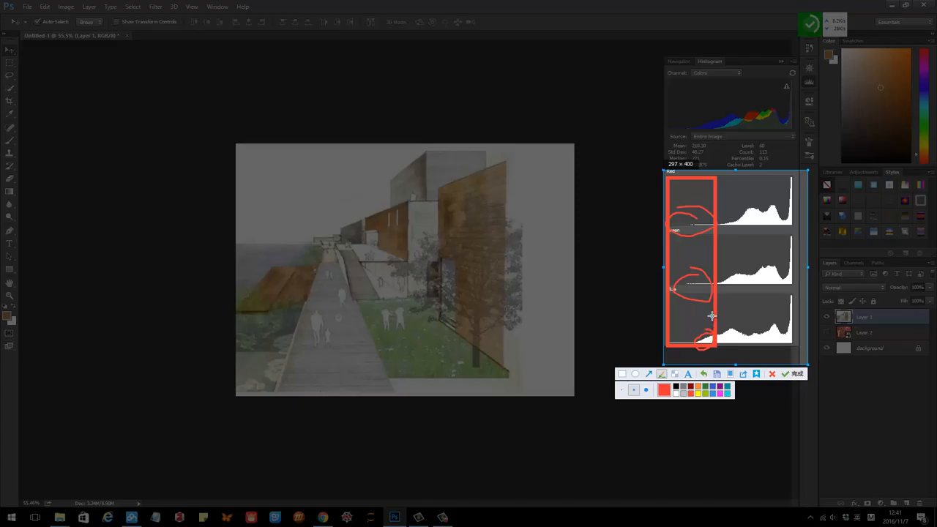
mouse_move(718, 314)
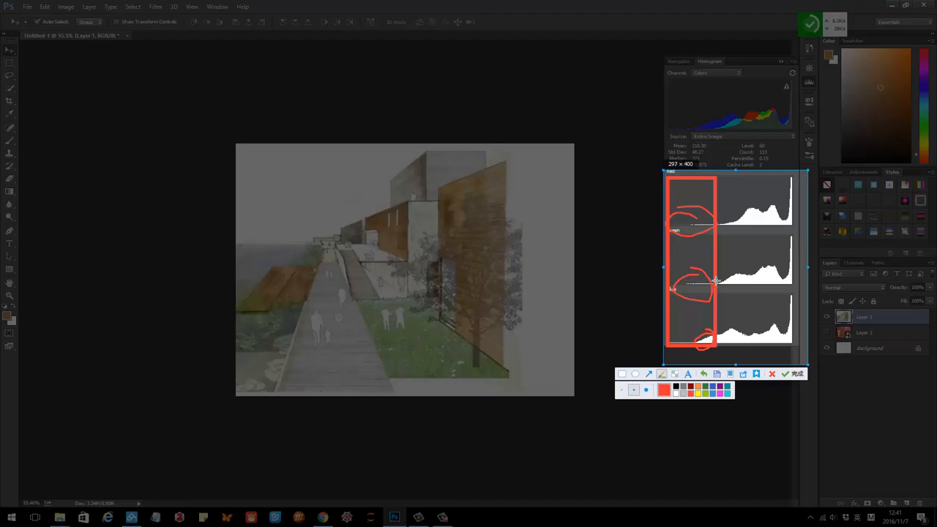
left_click(796, 375)
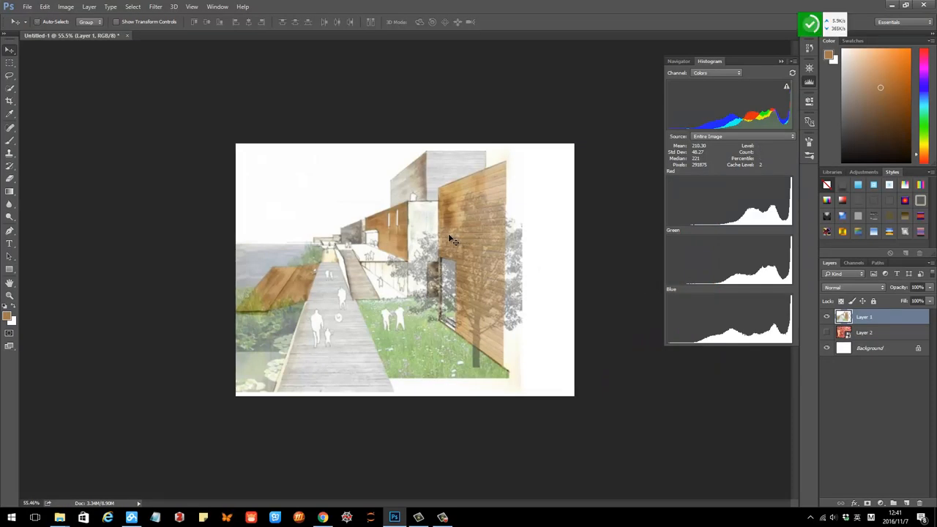
mouse_move(471, 222)
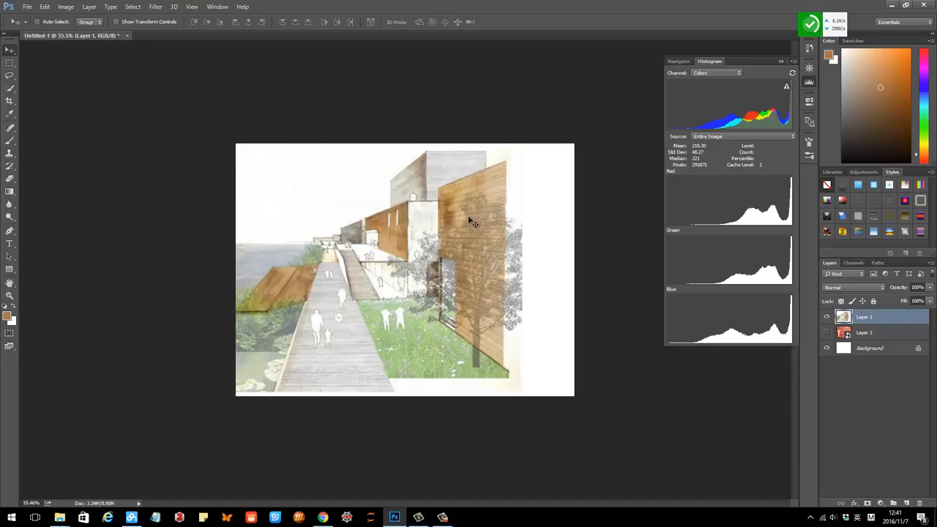
mouse_move(465, 246)
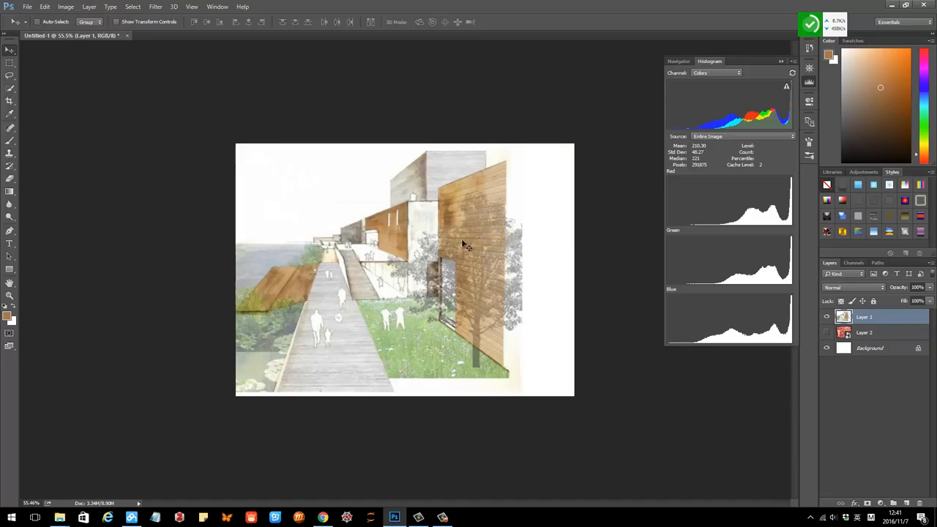
Start a Curves adjustment via Image > Adjustments and reach its Auto Color Correction Options.
left_click(66, 5)
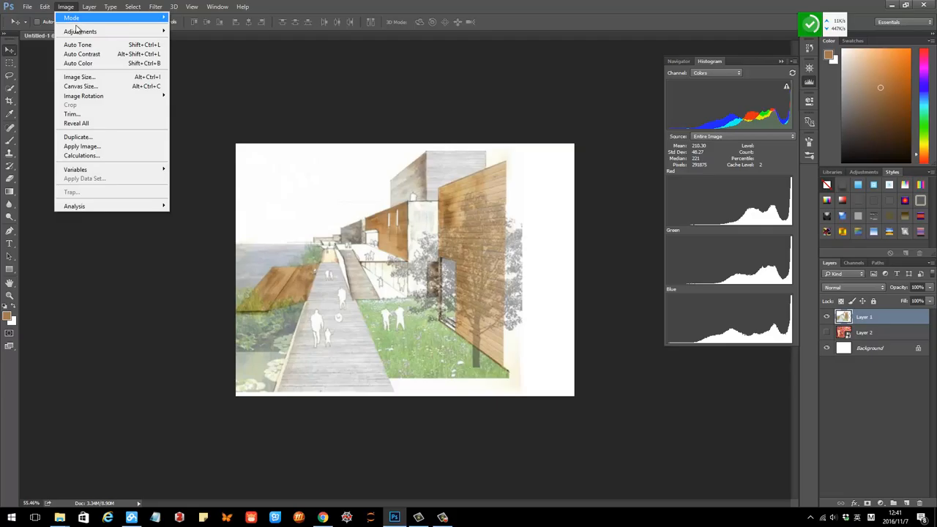
left_click(81, 31)
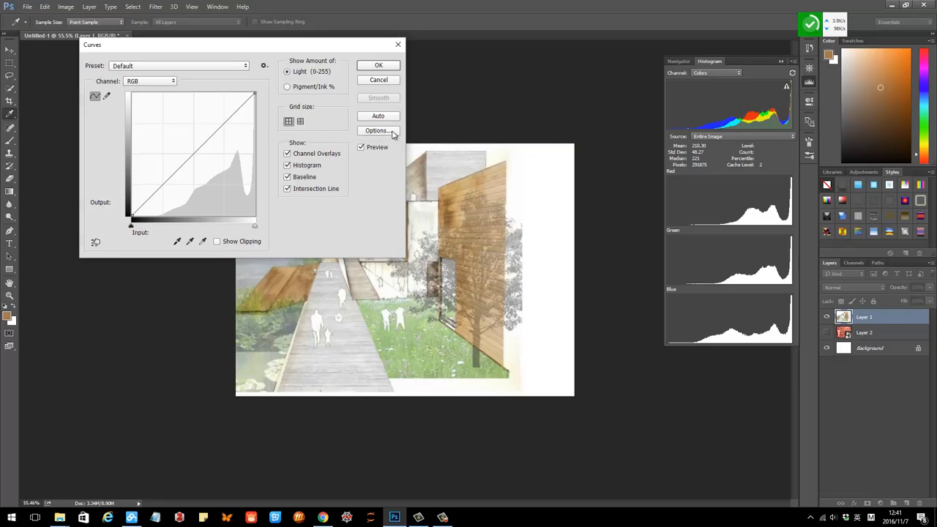
left_click(377, 130)
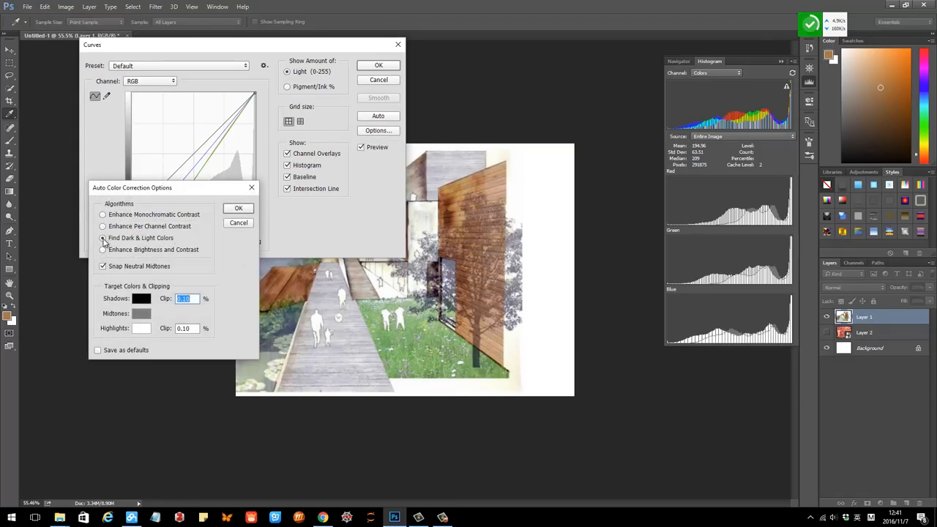
Choose Find Dark & Light Colors with Snap Neutral Midtones and confirm the auto correction.
left_click(102, 237)
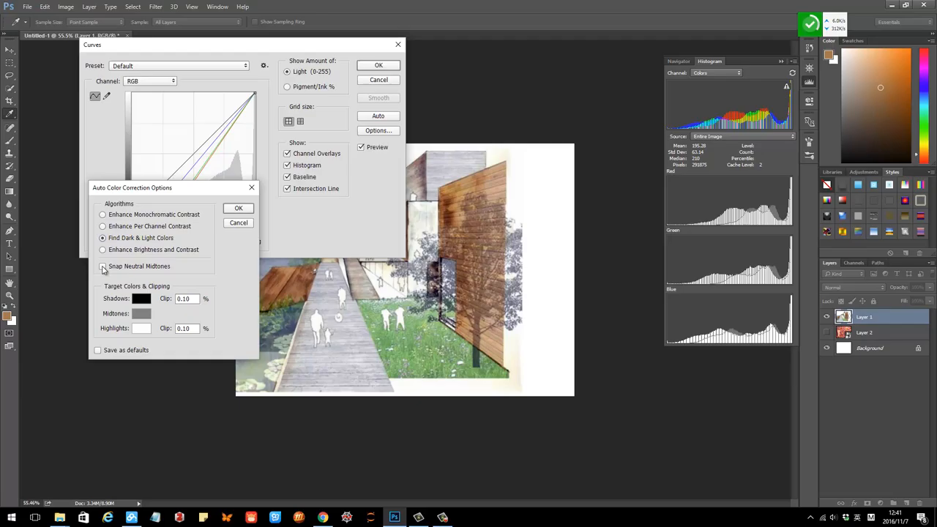
left_click(103, 267)
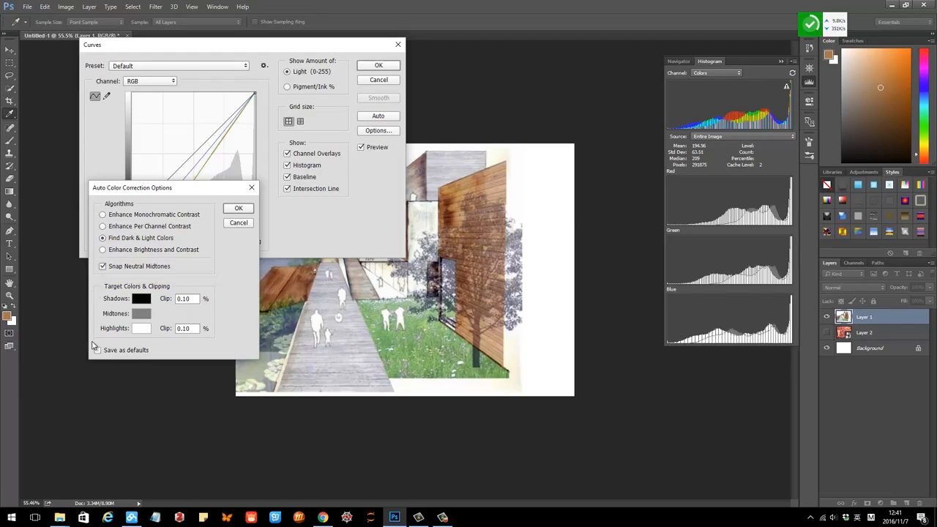
left_click(238, 208)
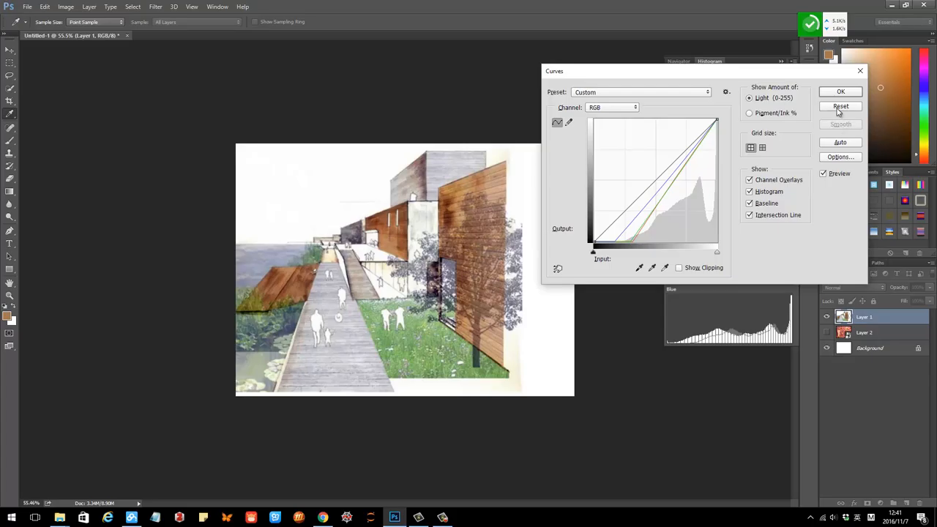
Commit the Curves correction to the architectural rendering.
left_click(841, 106)
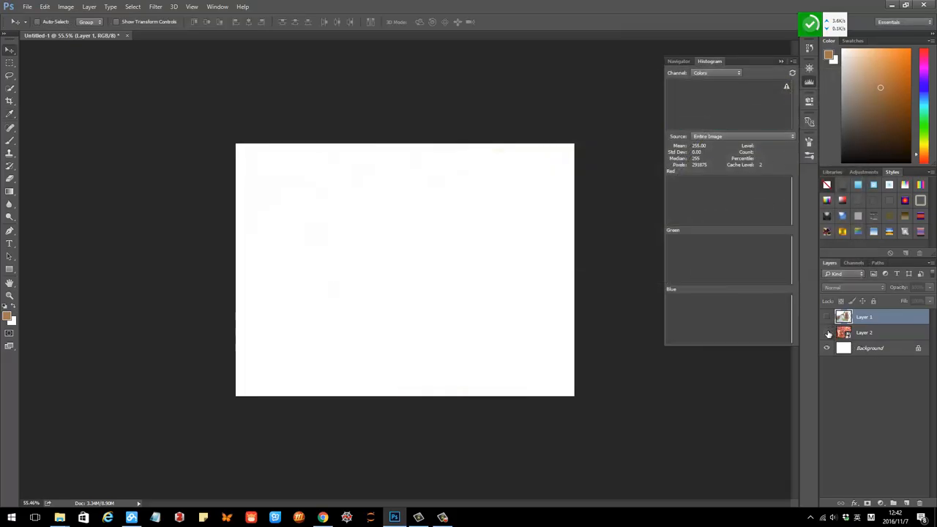
Show the fish-print photo layer and review its bright-bunched channel histograms.
left_click(826, 316)
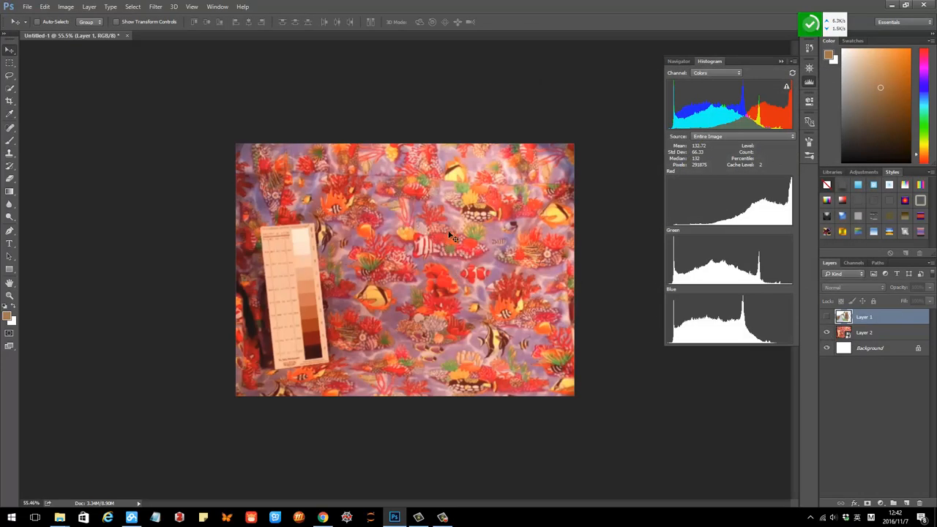
mouse_move(652, 169)
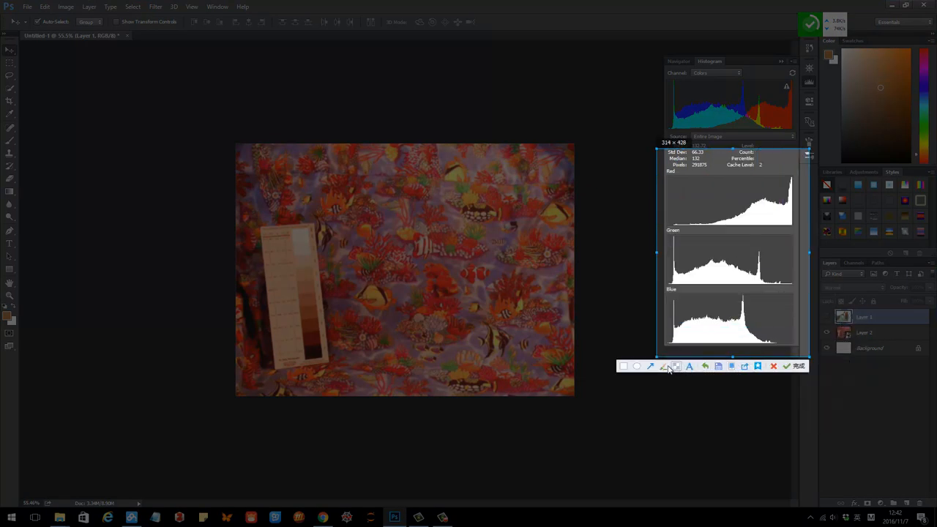
left_click(664, 366)
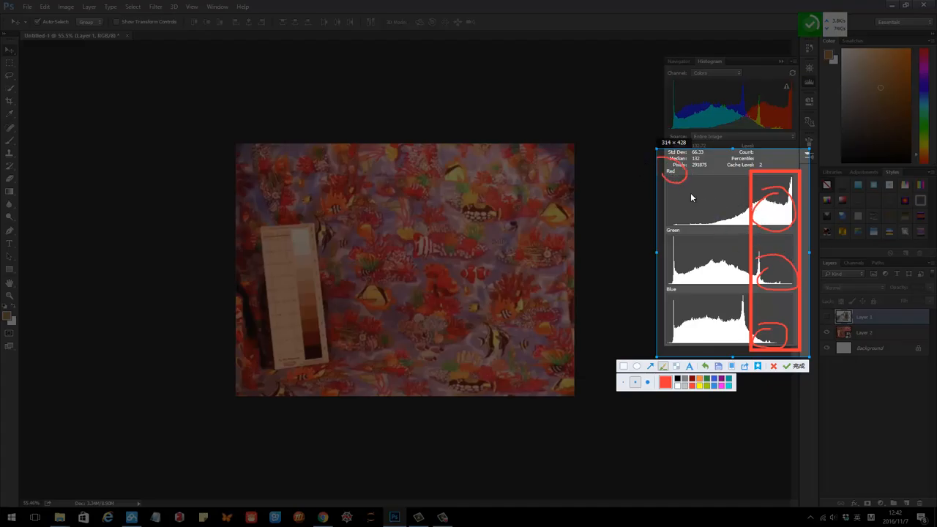
left_click(797, 366)
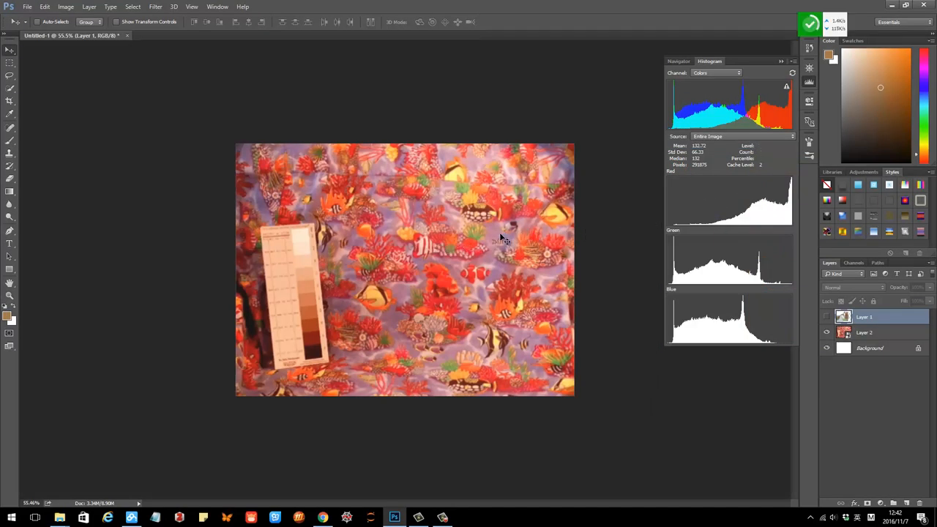
Make Layer 2 active and start a Curves adjustment on the fish-print photo.
left_click(66, 6)
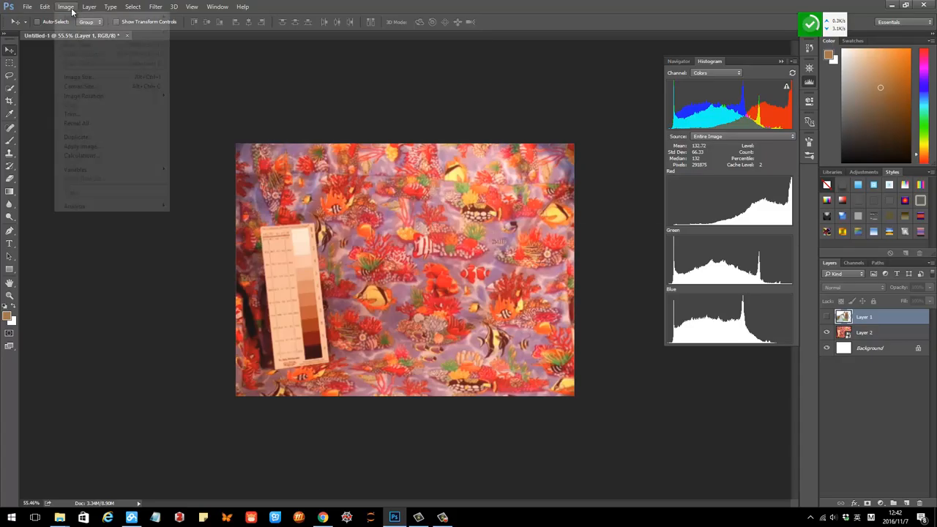
left_click(66, 6)
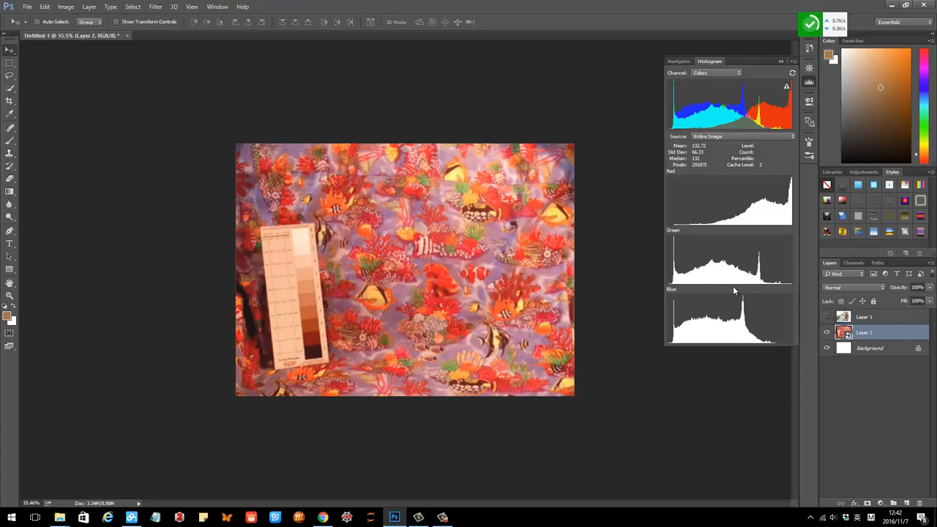
left_click(65, 6)
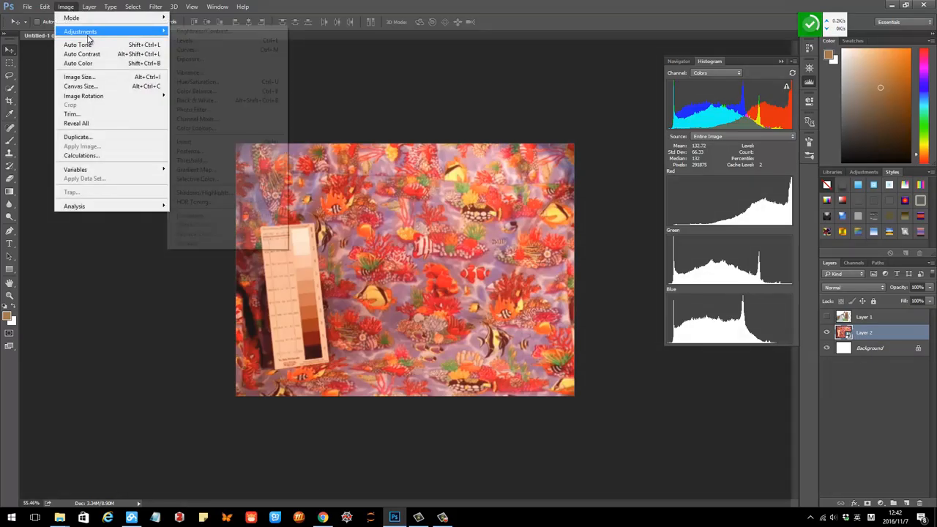
left_click(187, 50)
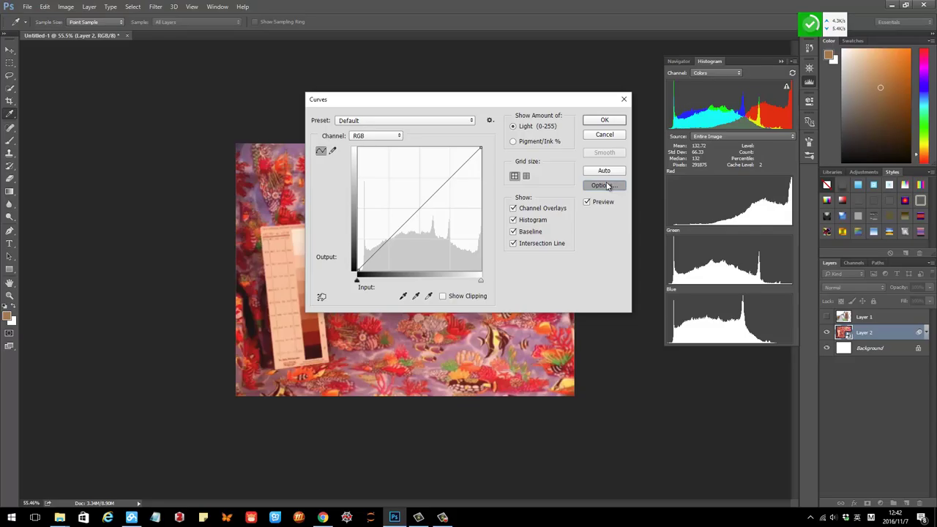
Apply Find Dark & Light Colors with Snap Neutral Midtones and move the Curves window off the photo.
left_click(603, 184)
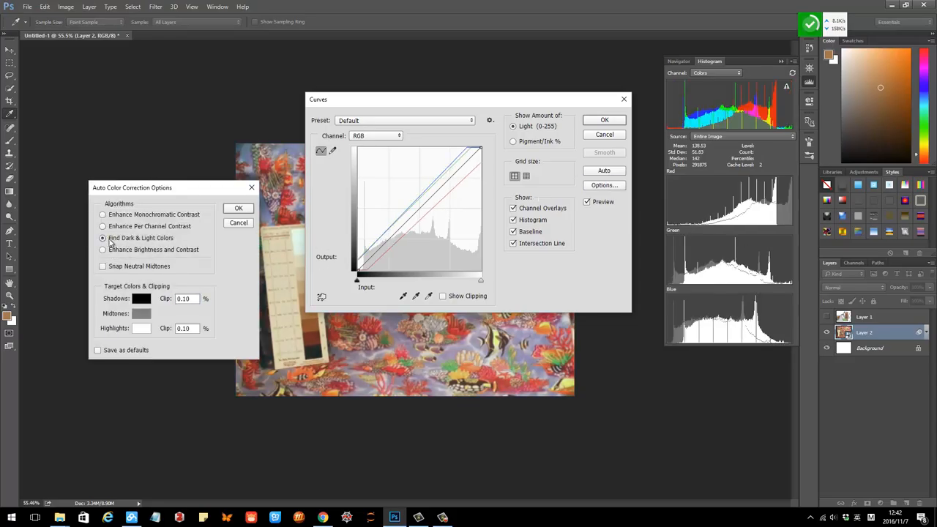
left_click(103, 267)
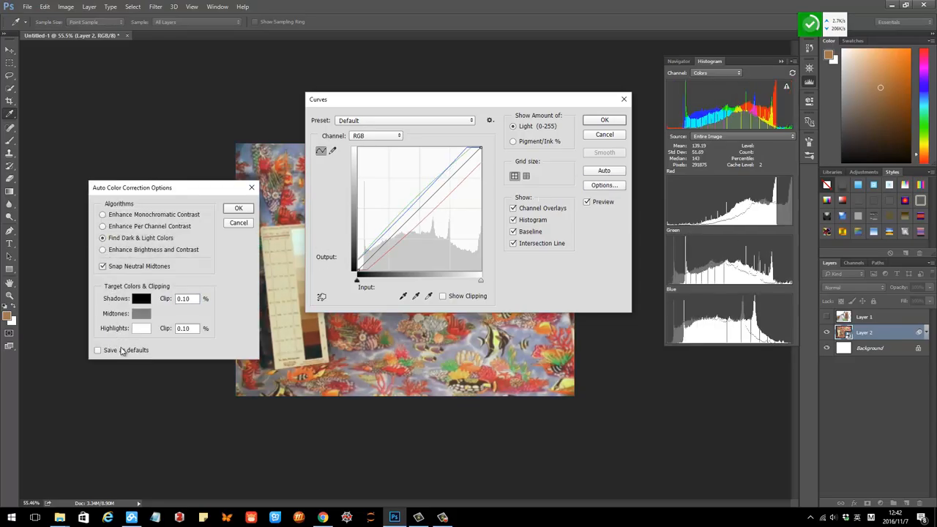
left_click(238, 208)
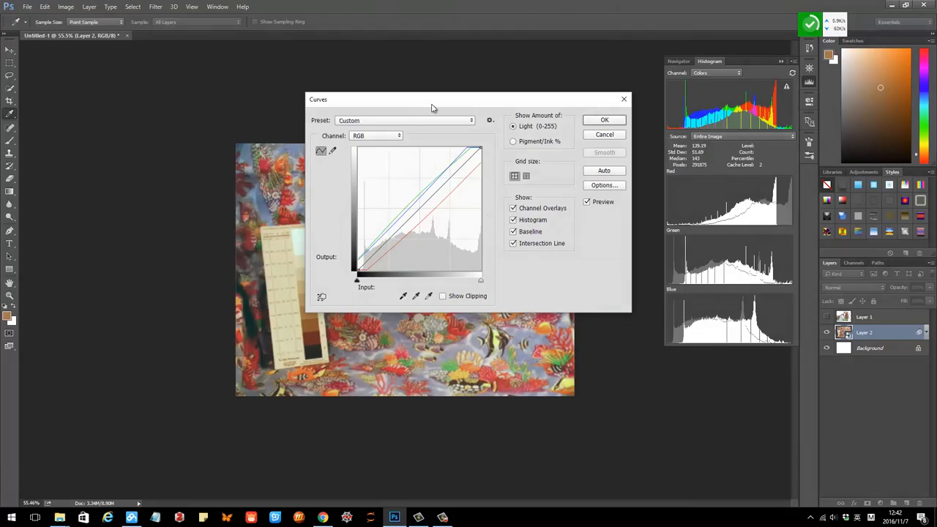
left_click_drag(432, 100, 115, 7)
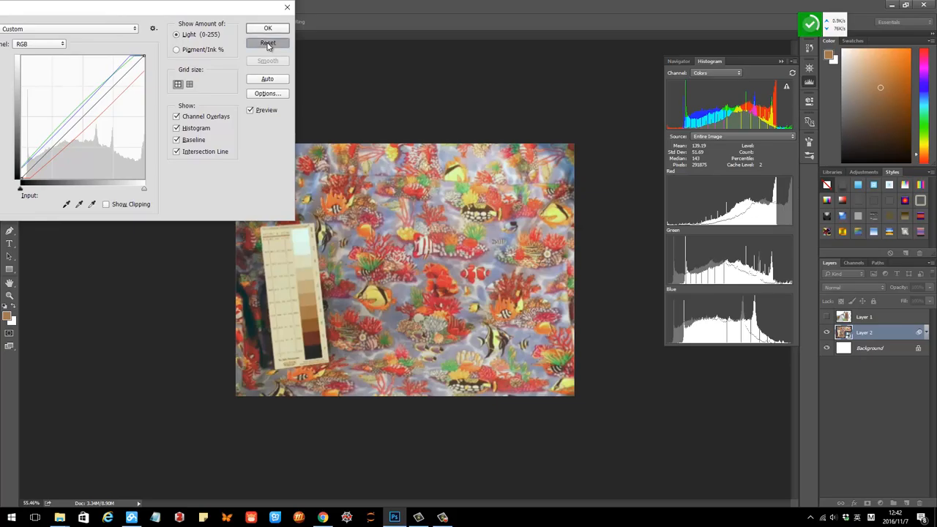
left_click(266, 43)
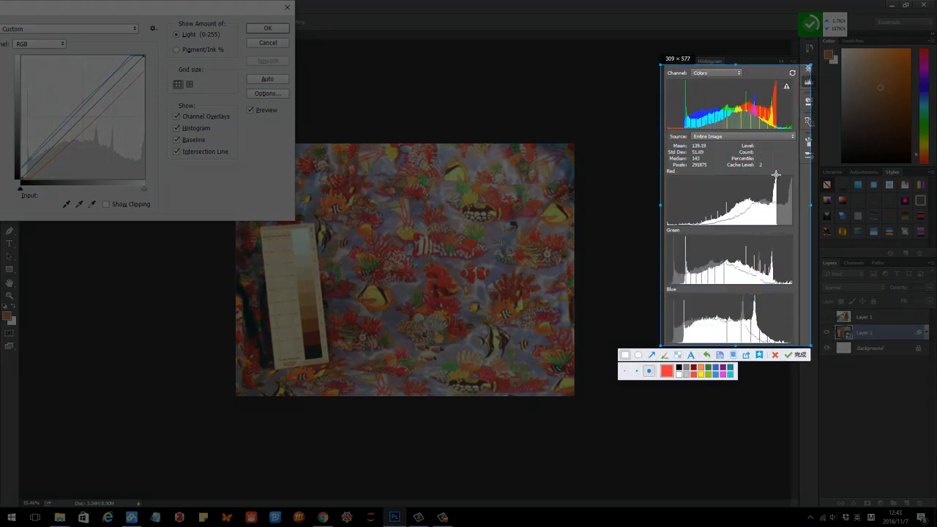
left_click_drag(758, 176, 758, 325)
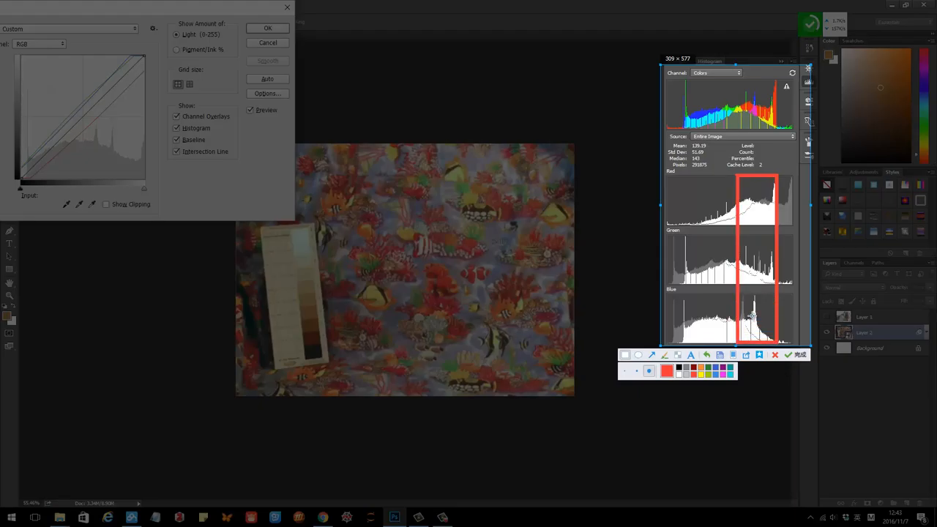
mouse_move(755, 247)
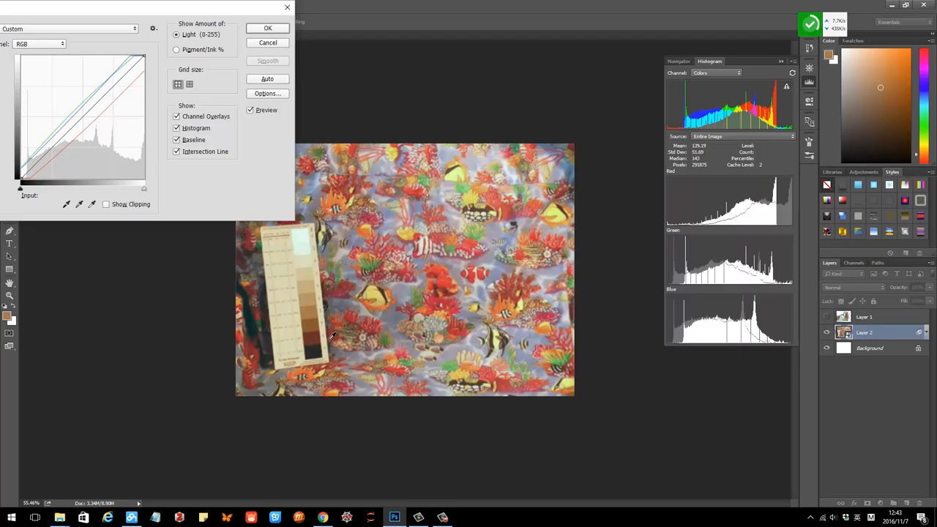
mouse_move(389, 314)
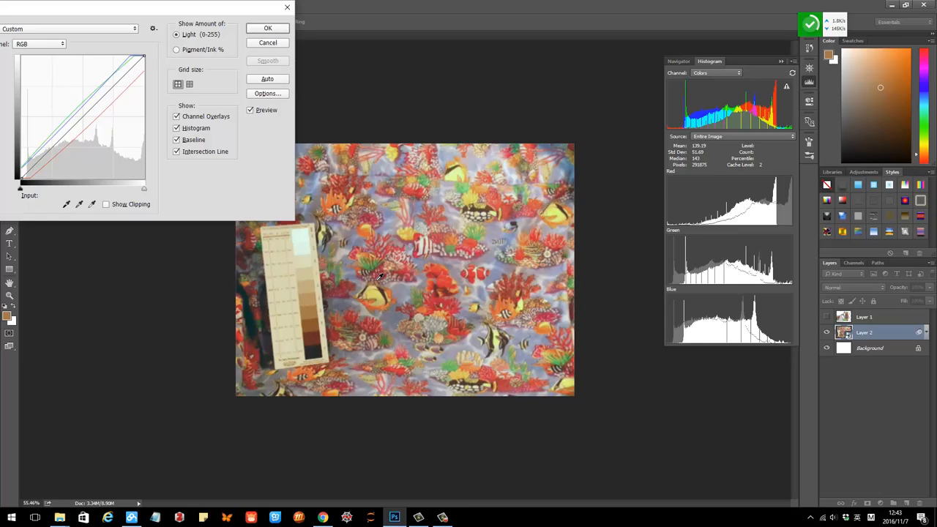
mouse_move(285, 208)
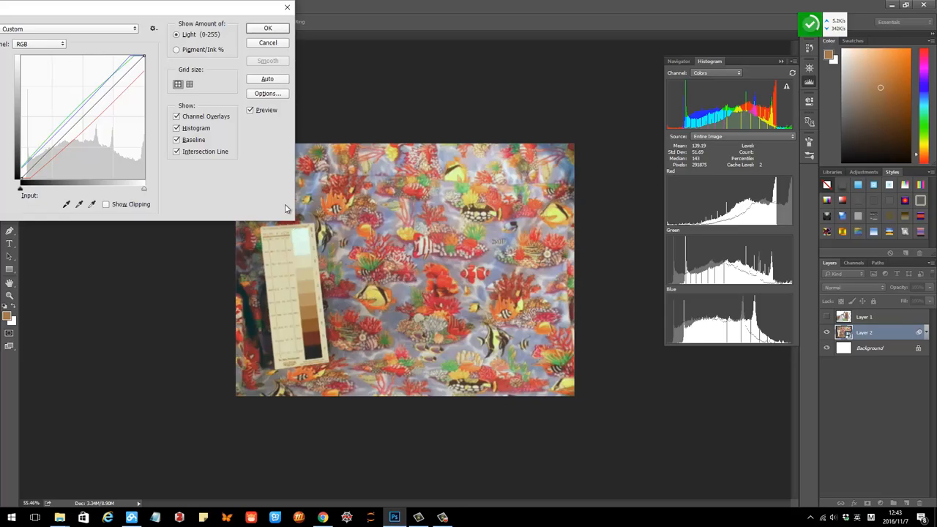
mouse_move(265, 208)
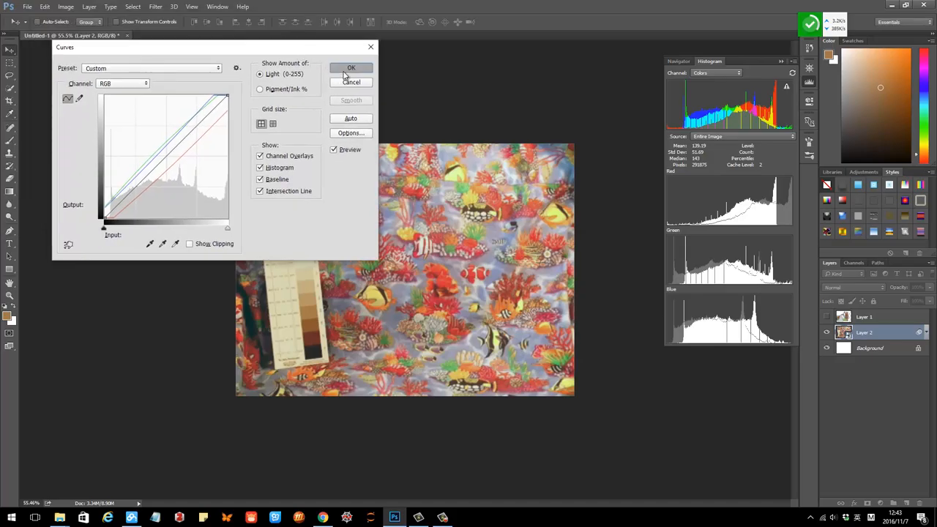
Commit the Curves correction to the fish-print photo as a smart filter.
left_click(352, 67)
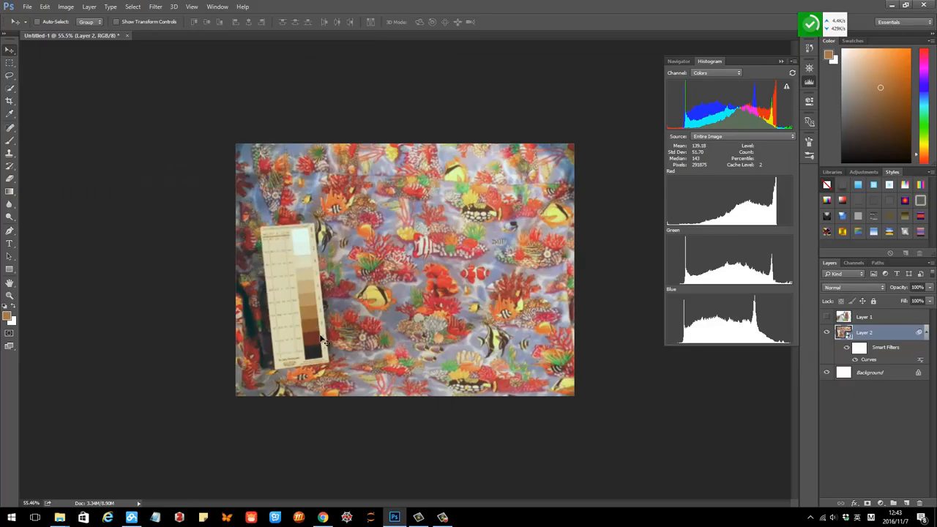